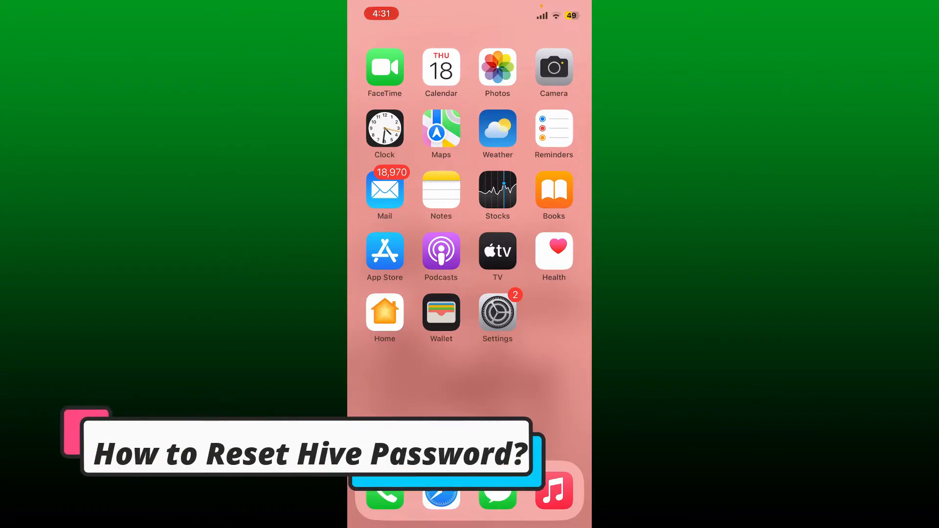
- Swipe left through the Home Screen pages to reach the page holding Hive and Gmail
scroll(left, 3)
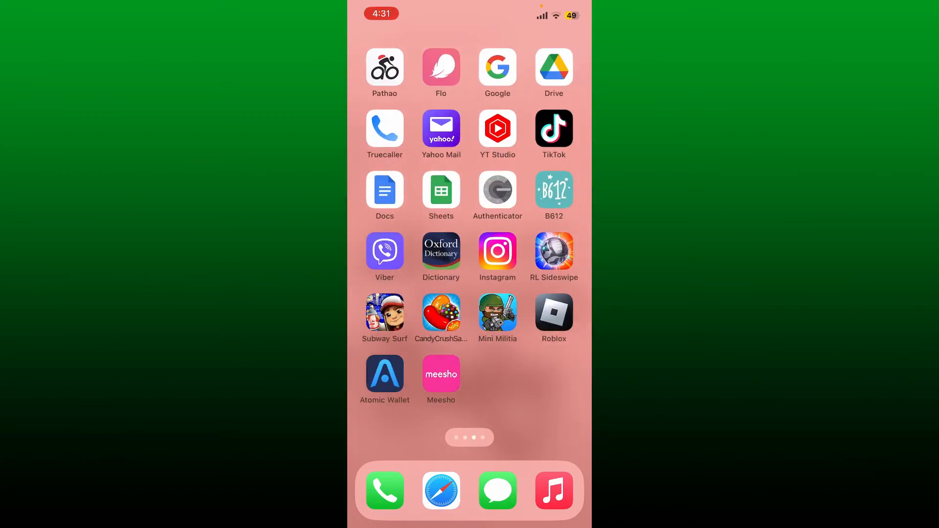
scroll(left, 3)
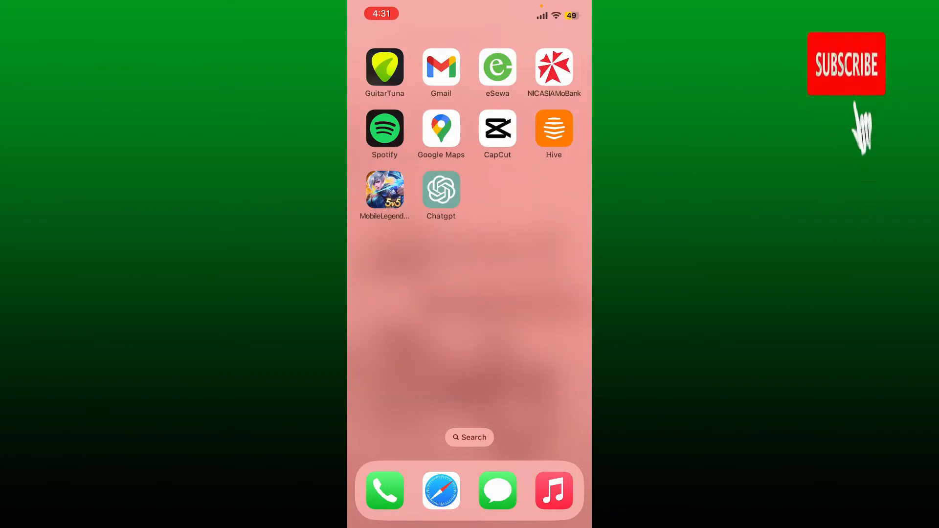
click(846, 64)
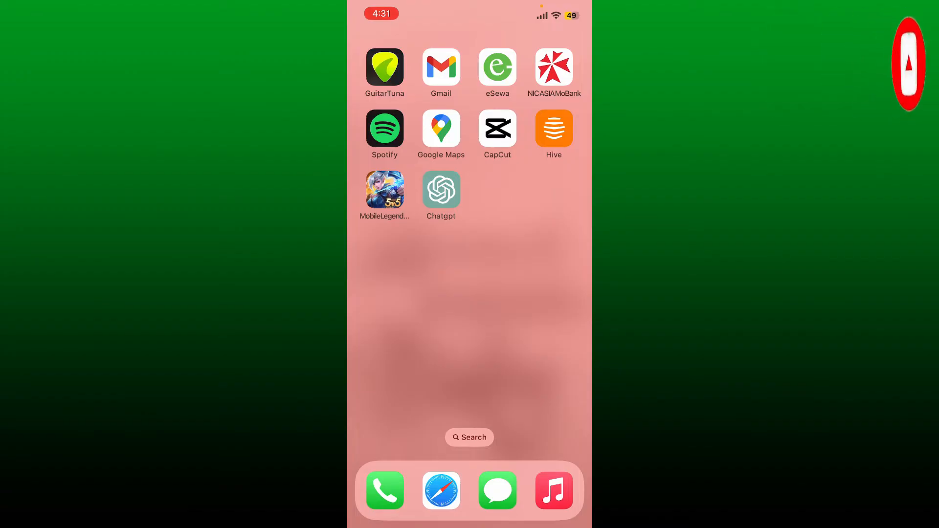
click(552, 128)
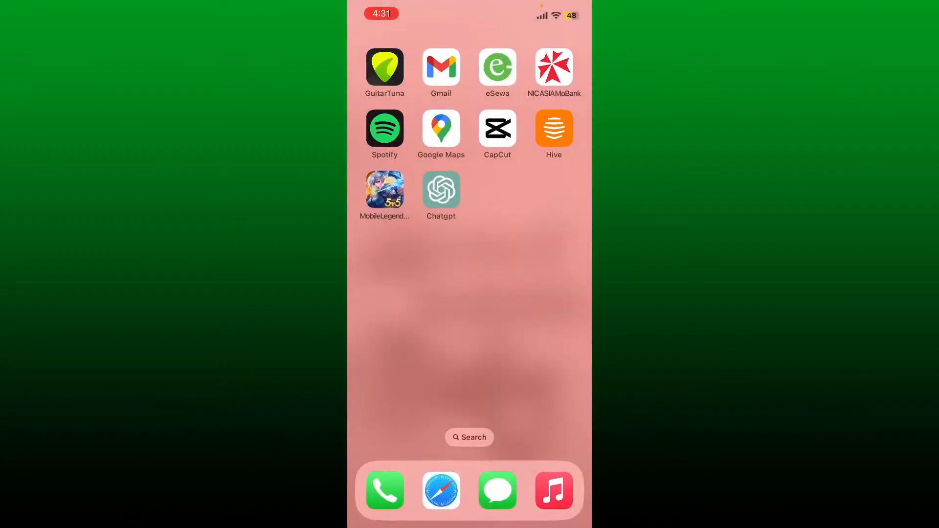
click(554, 128)
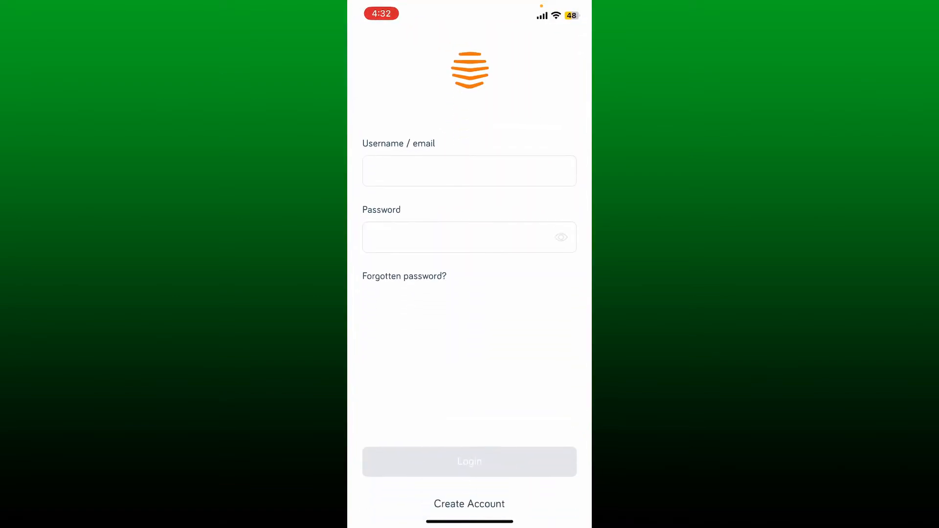
click(403, 276)
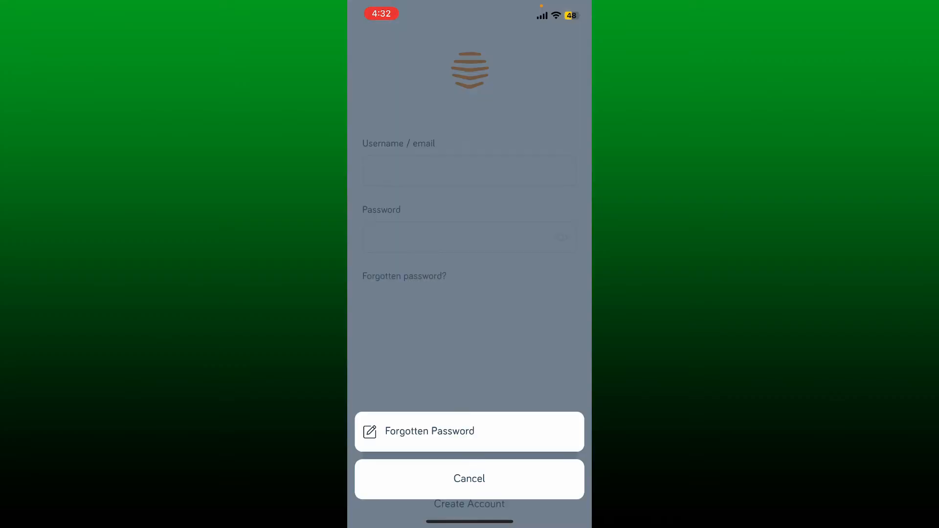
click(469, 432)
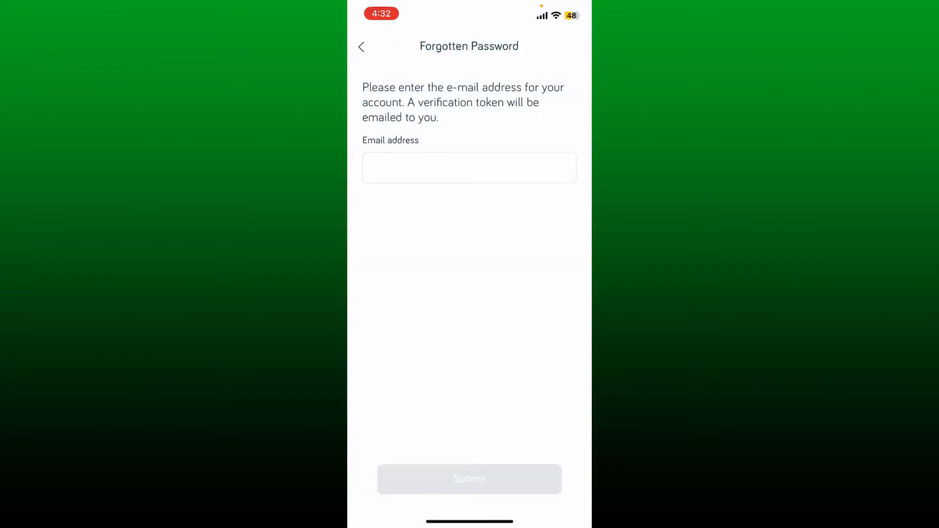
click(469, 167)
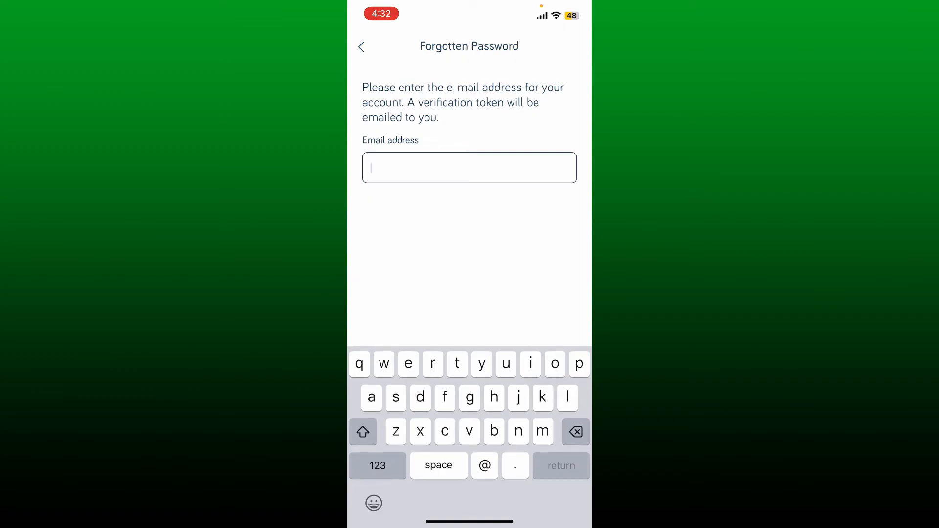
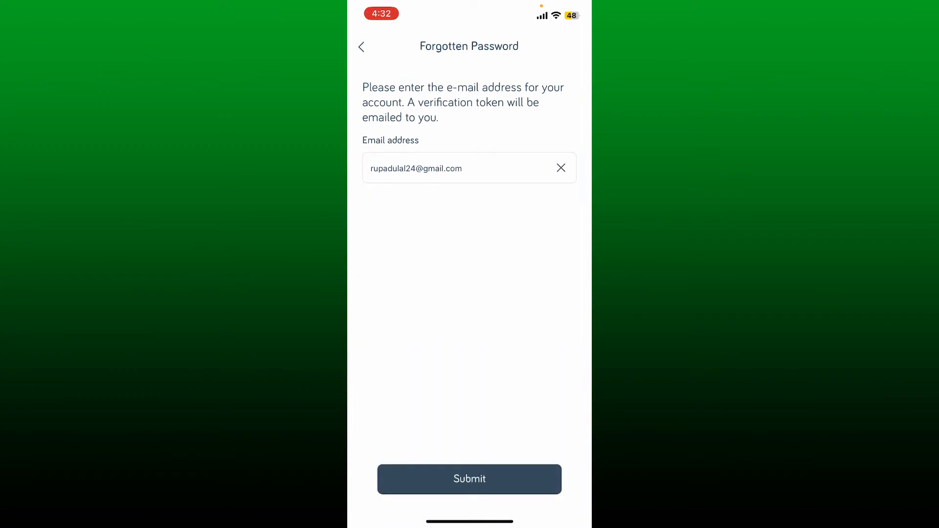
click(469, 479)
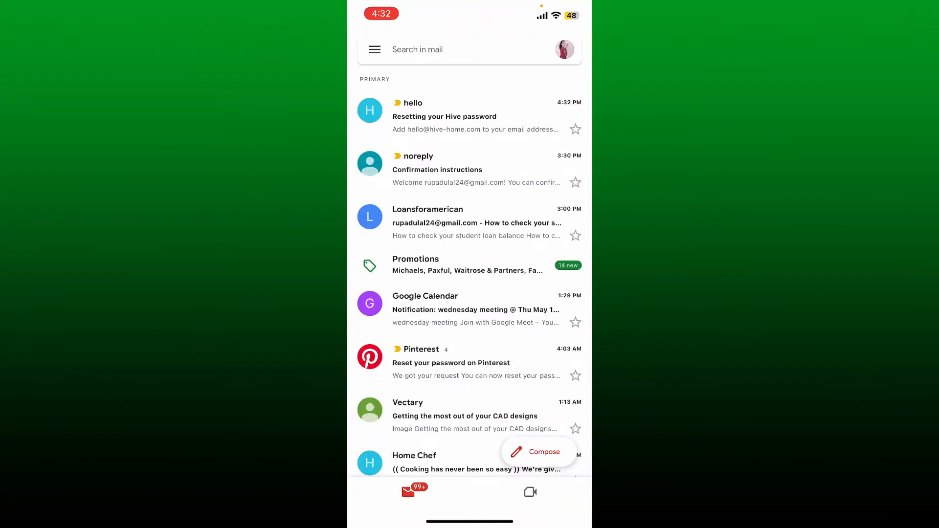
click(445, 116)
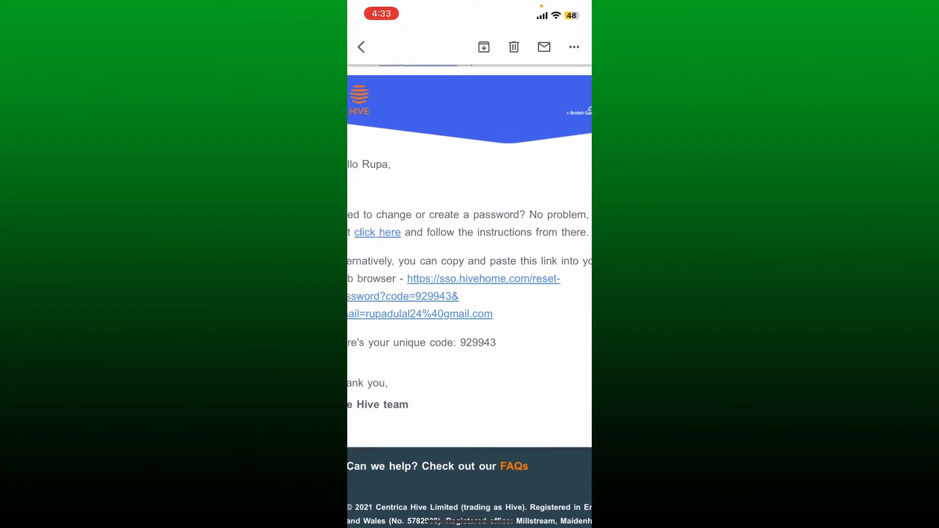
scroll(up, 3)
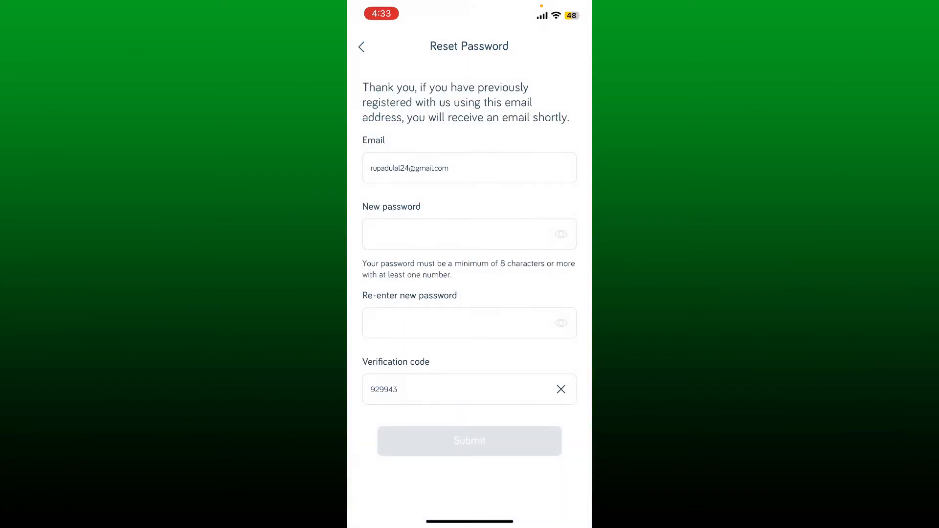
click(560, 234)
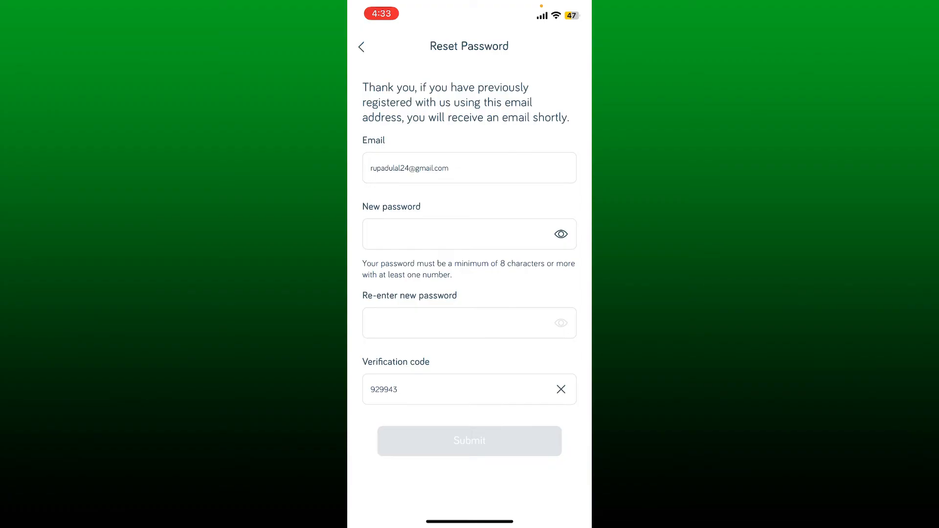
scroll(up, 3)
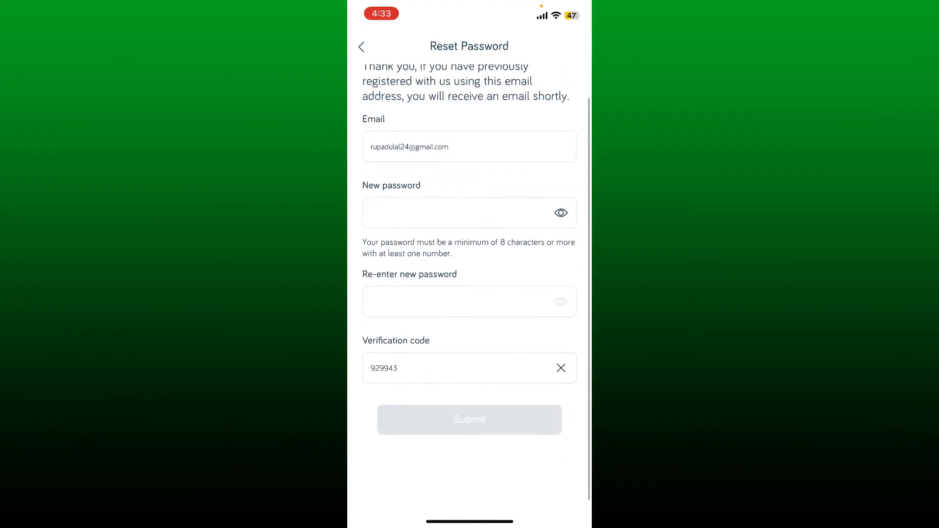
scroll(up, 3)
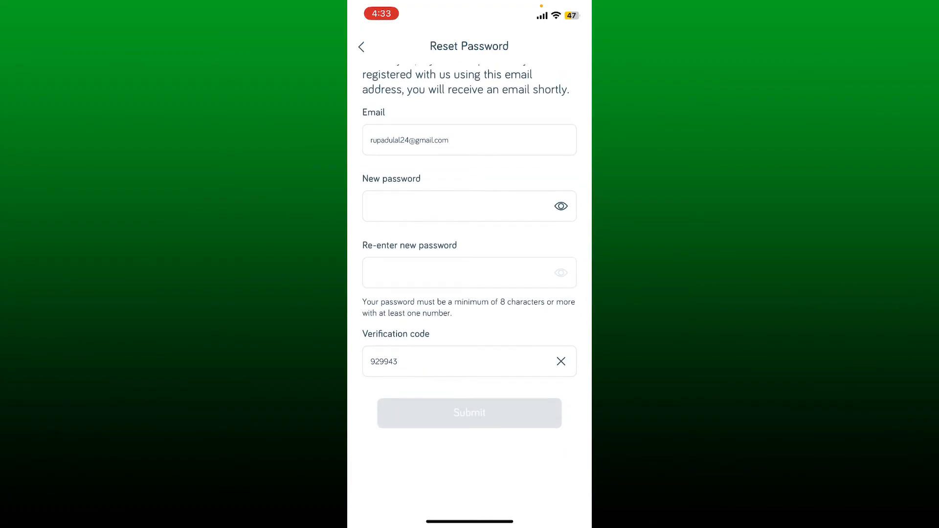
scroll(down, 3)
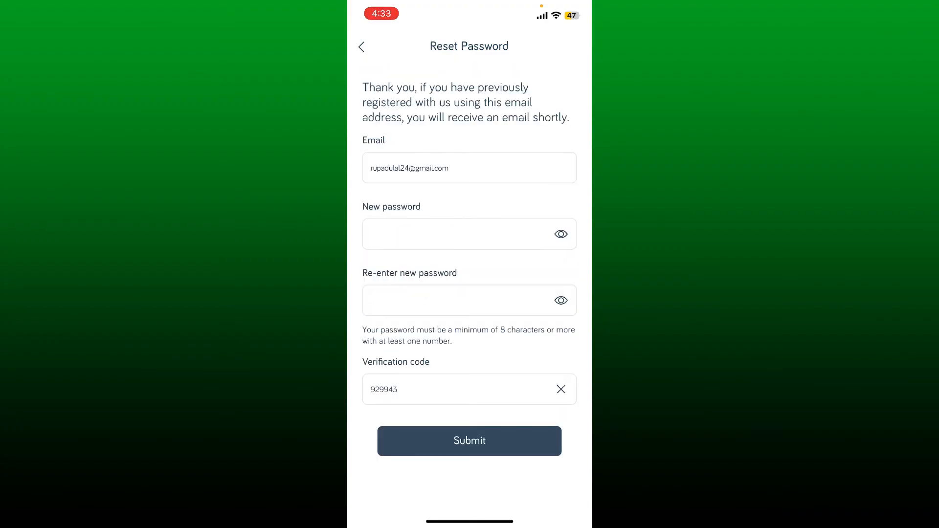
click(470, 441)
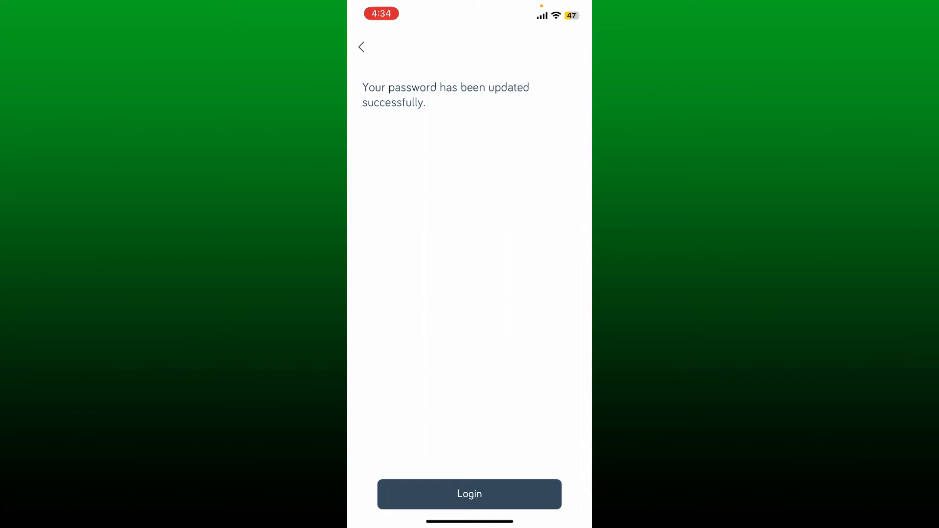
- Log in to Hive with the saved account email and the new password
click(469, 494)
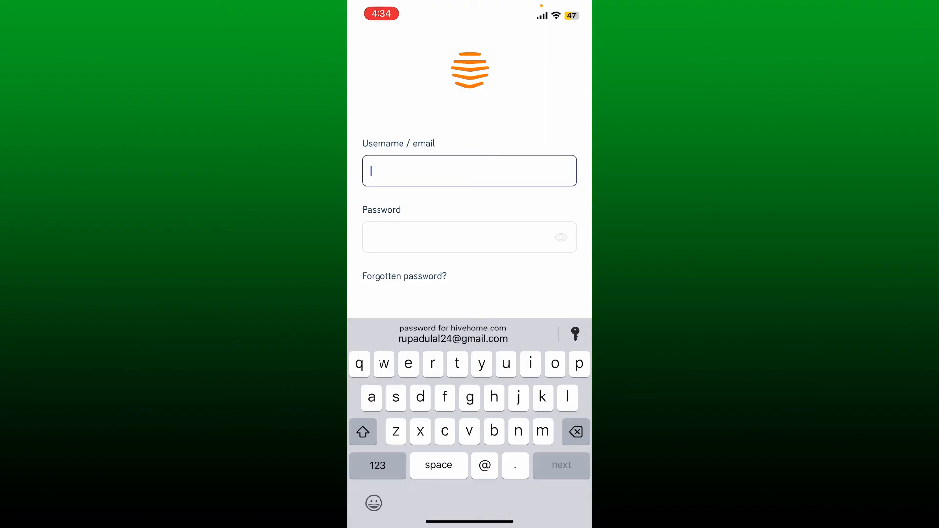
click(452, 333)
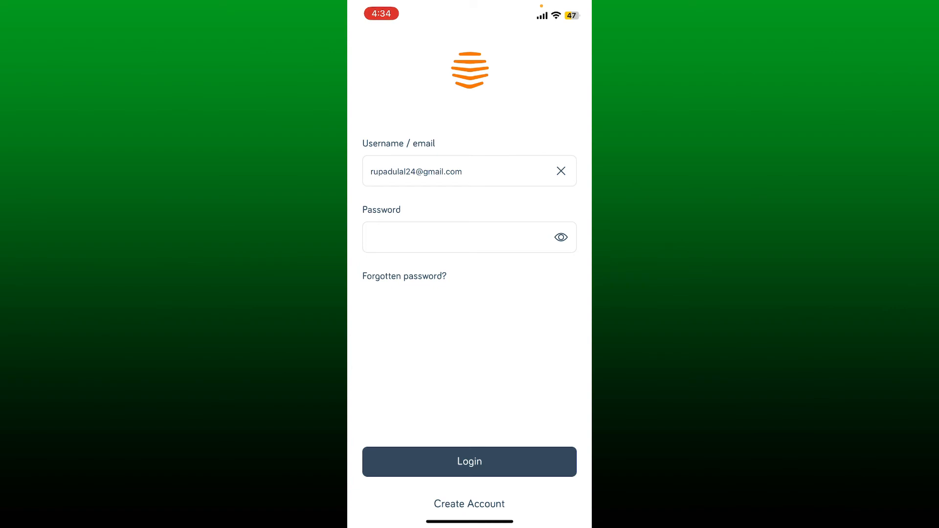
click(469, 461)
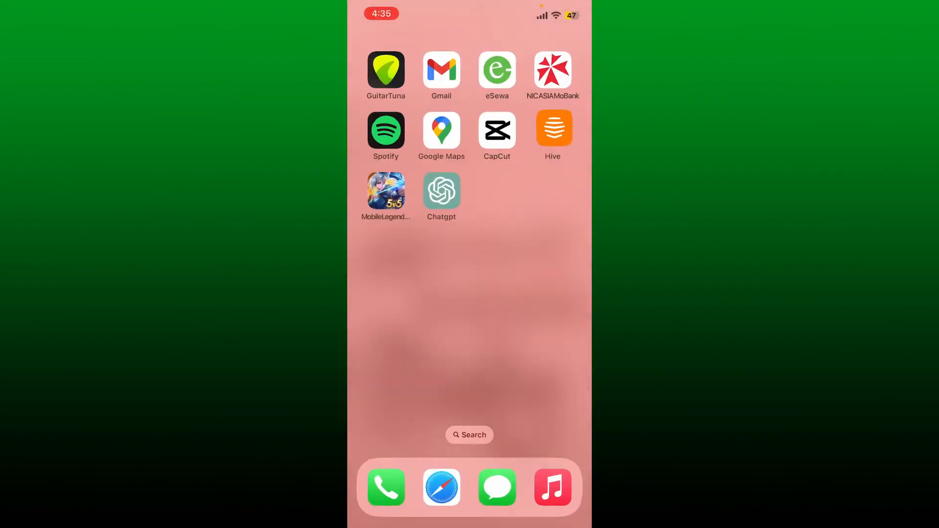
- Swipe to the Home Screen page showing Files, Find My and WhatsApp
scroll(left, 3)
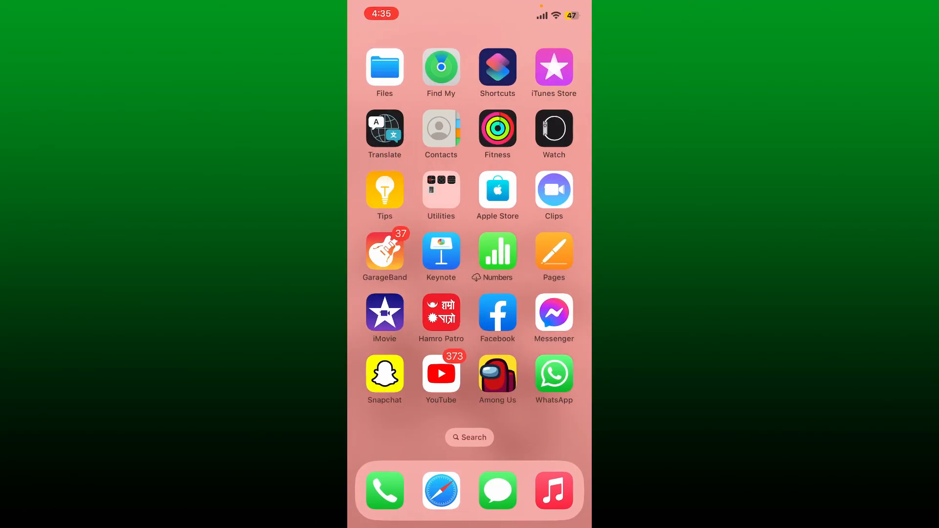